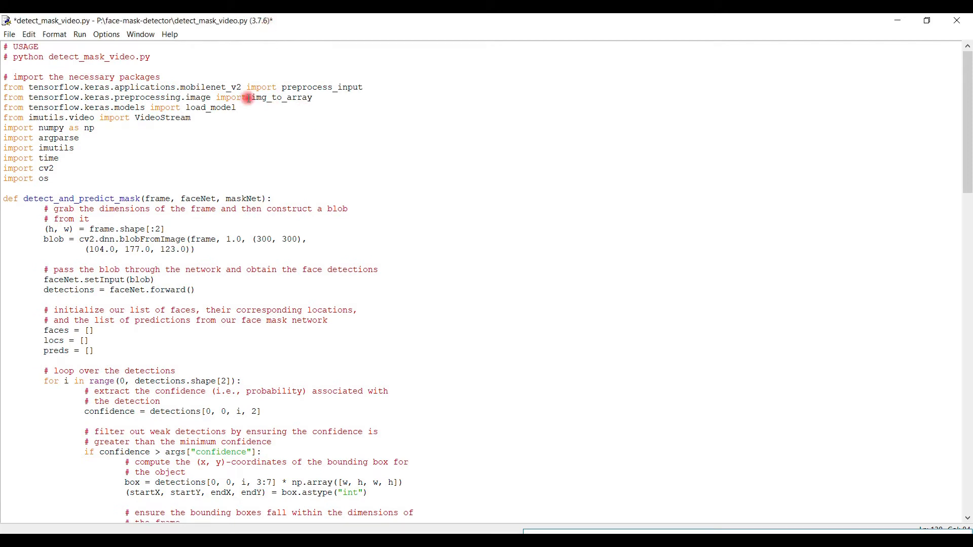
Step: Run detect_mask_video.py as a module from the Run menu, restarting the shell
{"action": "left_click", "coordinate": [80, 34]}
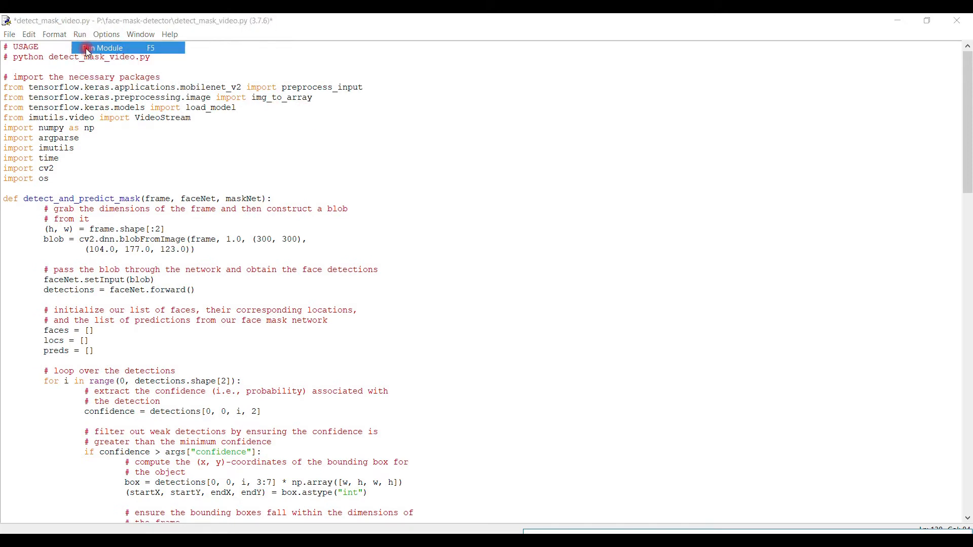
{"action": "left_click", "coordinate": [102, 47]}
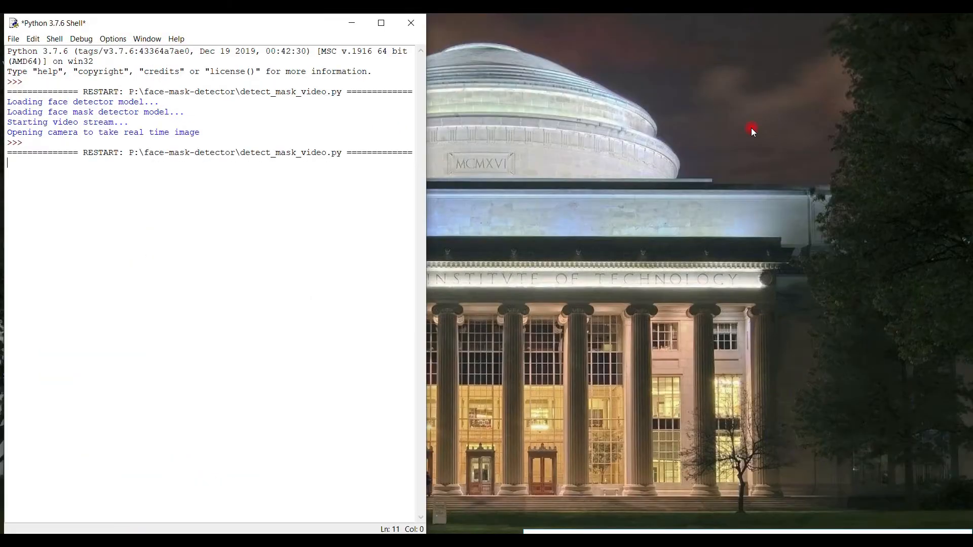
{"action": "mouse_move", "coordinate": [616, 127]}
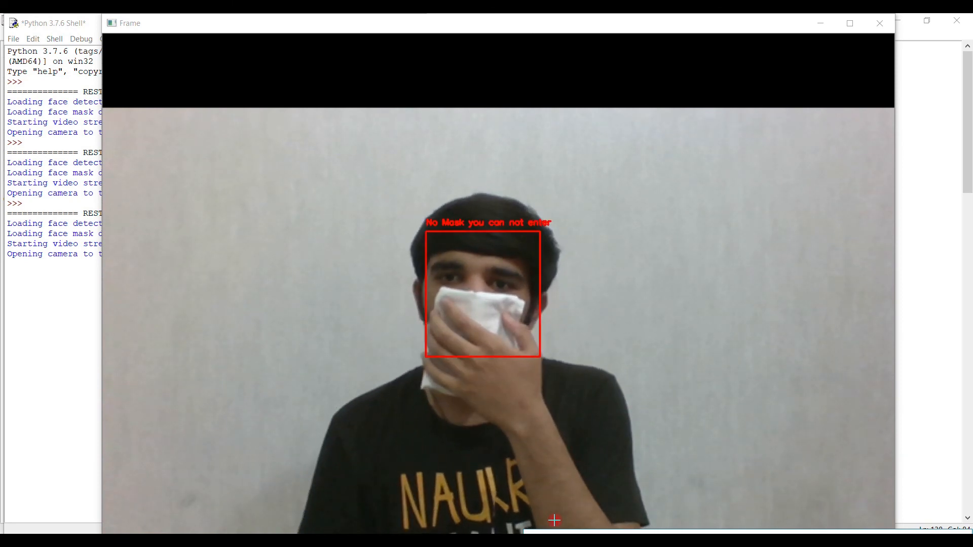
{"action": "left_click", "coordinate": [880, 23]}
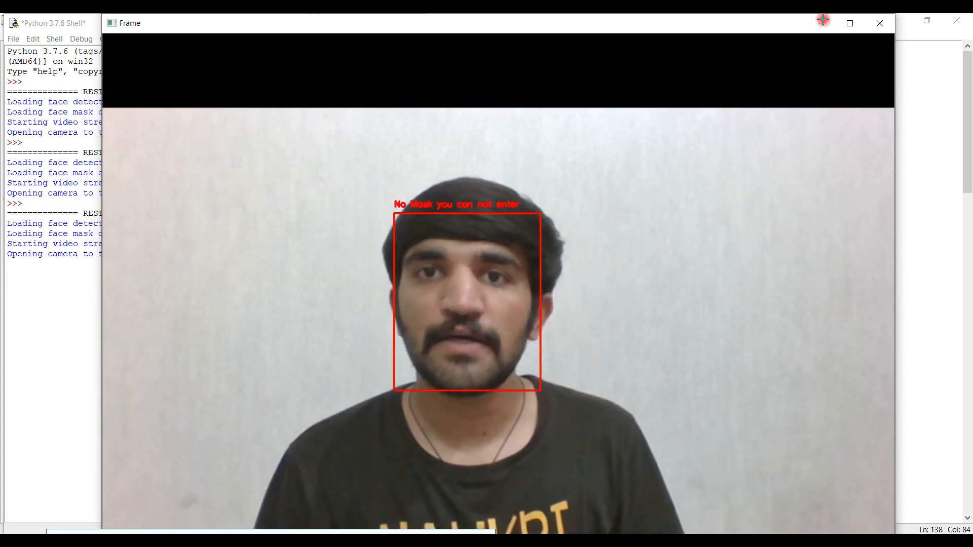
{"action": "left_click", "coordinate": [879, 23]}
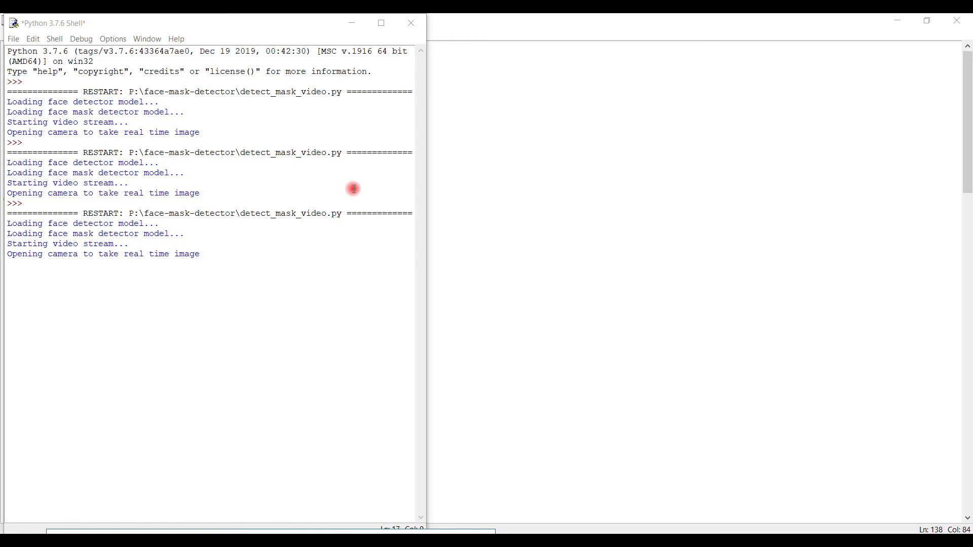
{"action": "mouse_move", "coordinate": [328, 286]}
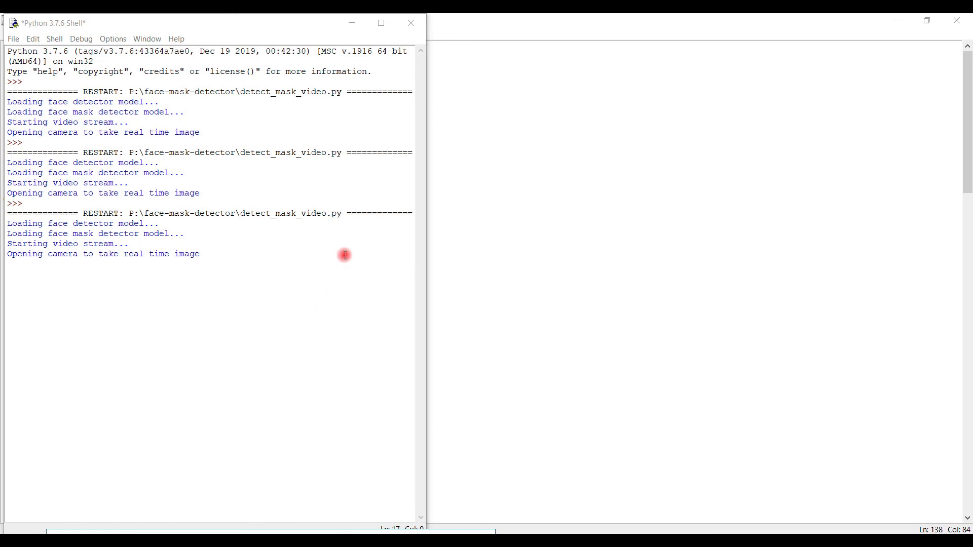
{"action": "mouse_move", "coordinate": [153, 397]}
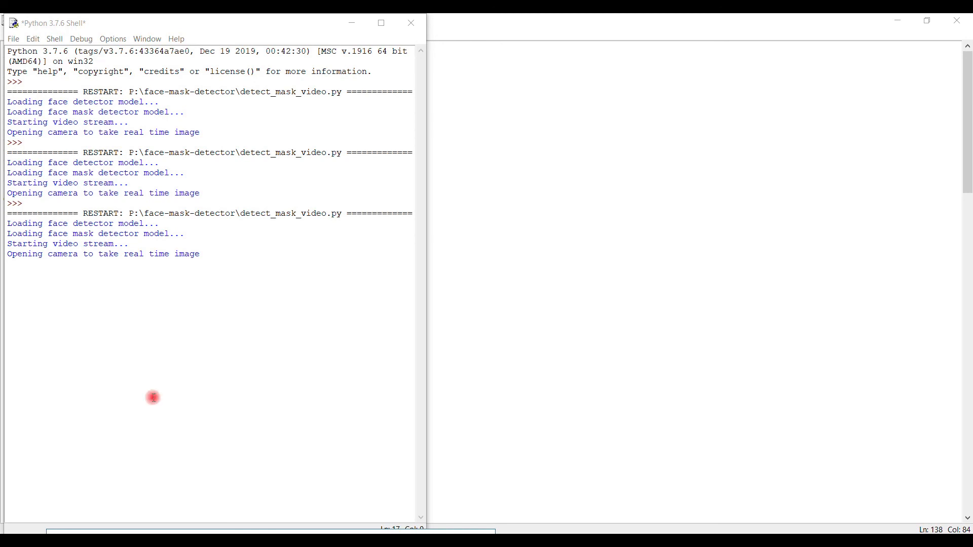
{"action": "mouse_move", "coordinate": [93, 515]}
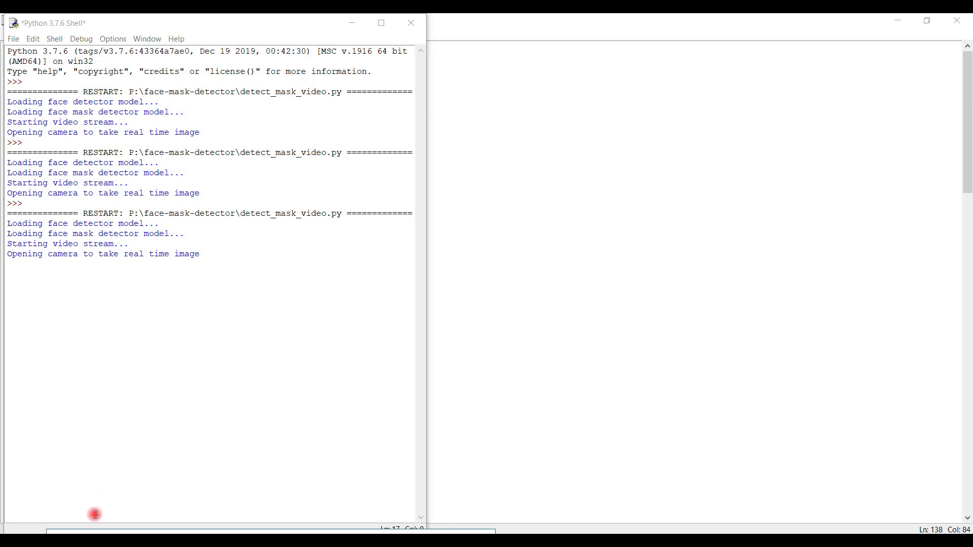